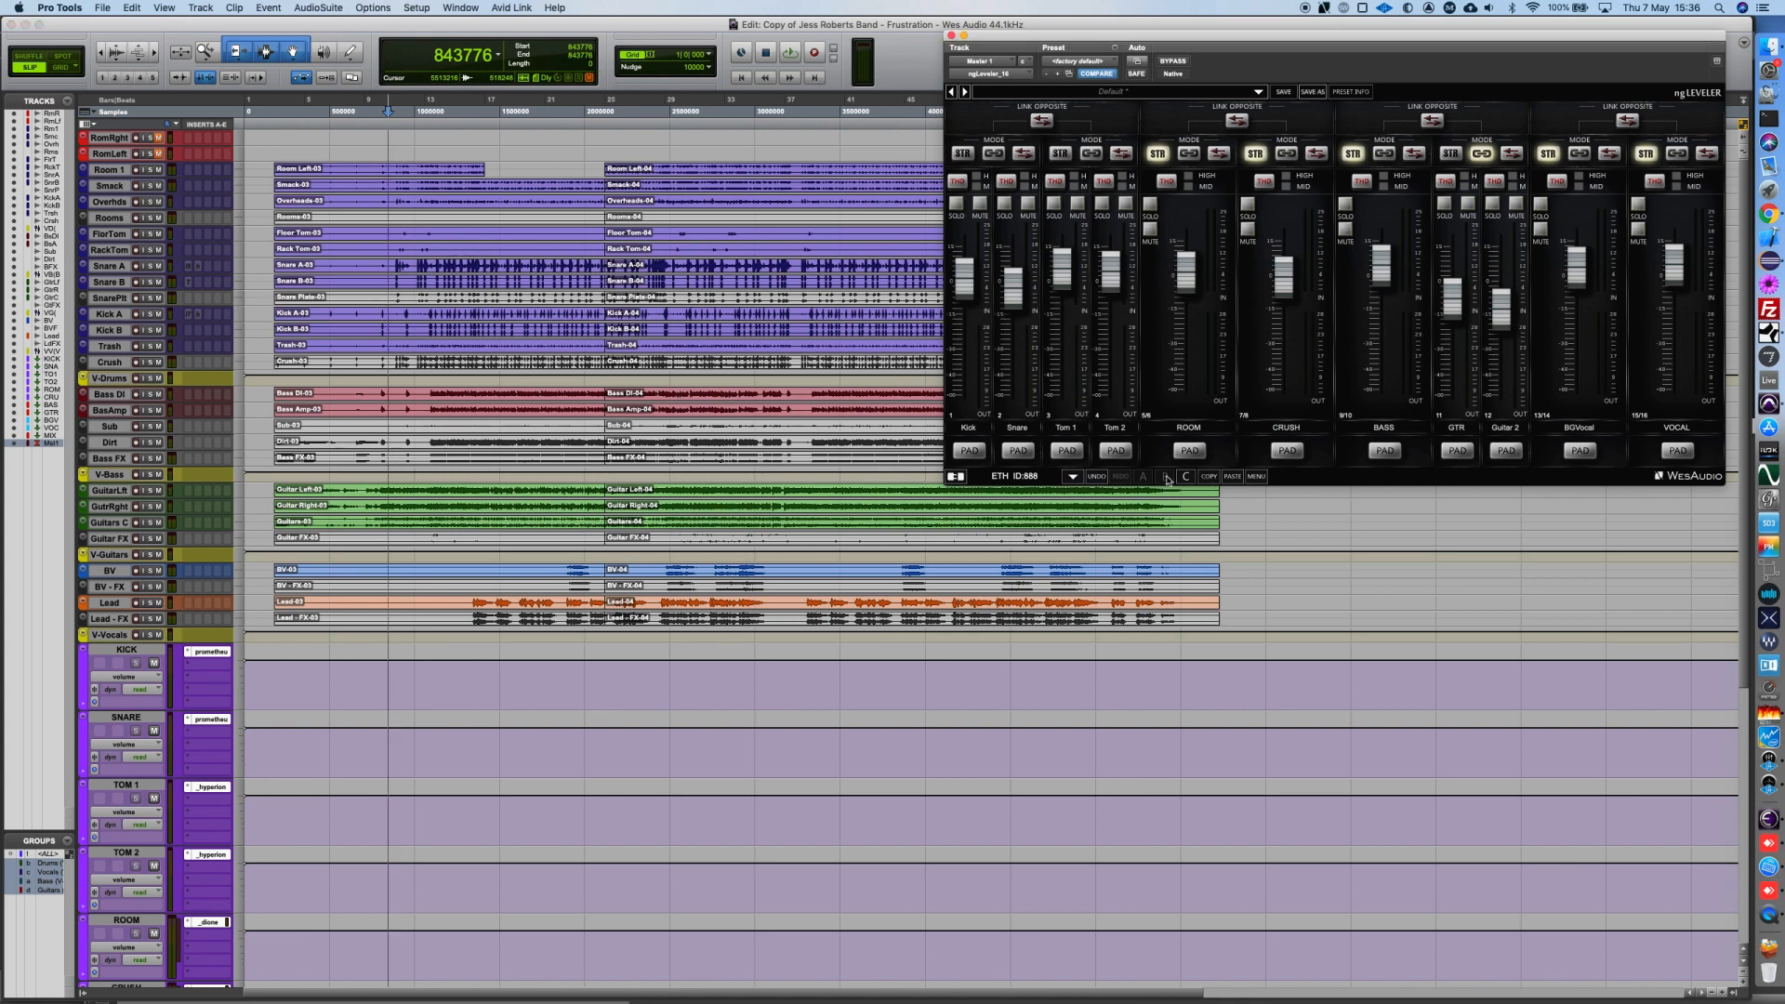
Recall the ngLeveler's B settings via the A/B button for comparison against A
left_click(1143, 476)
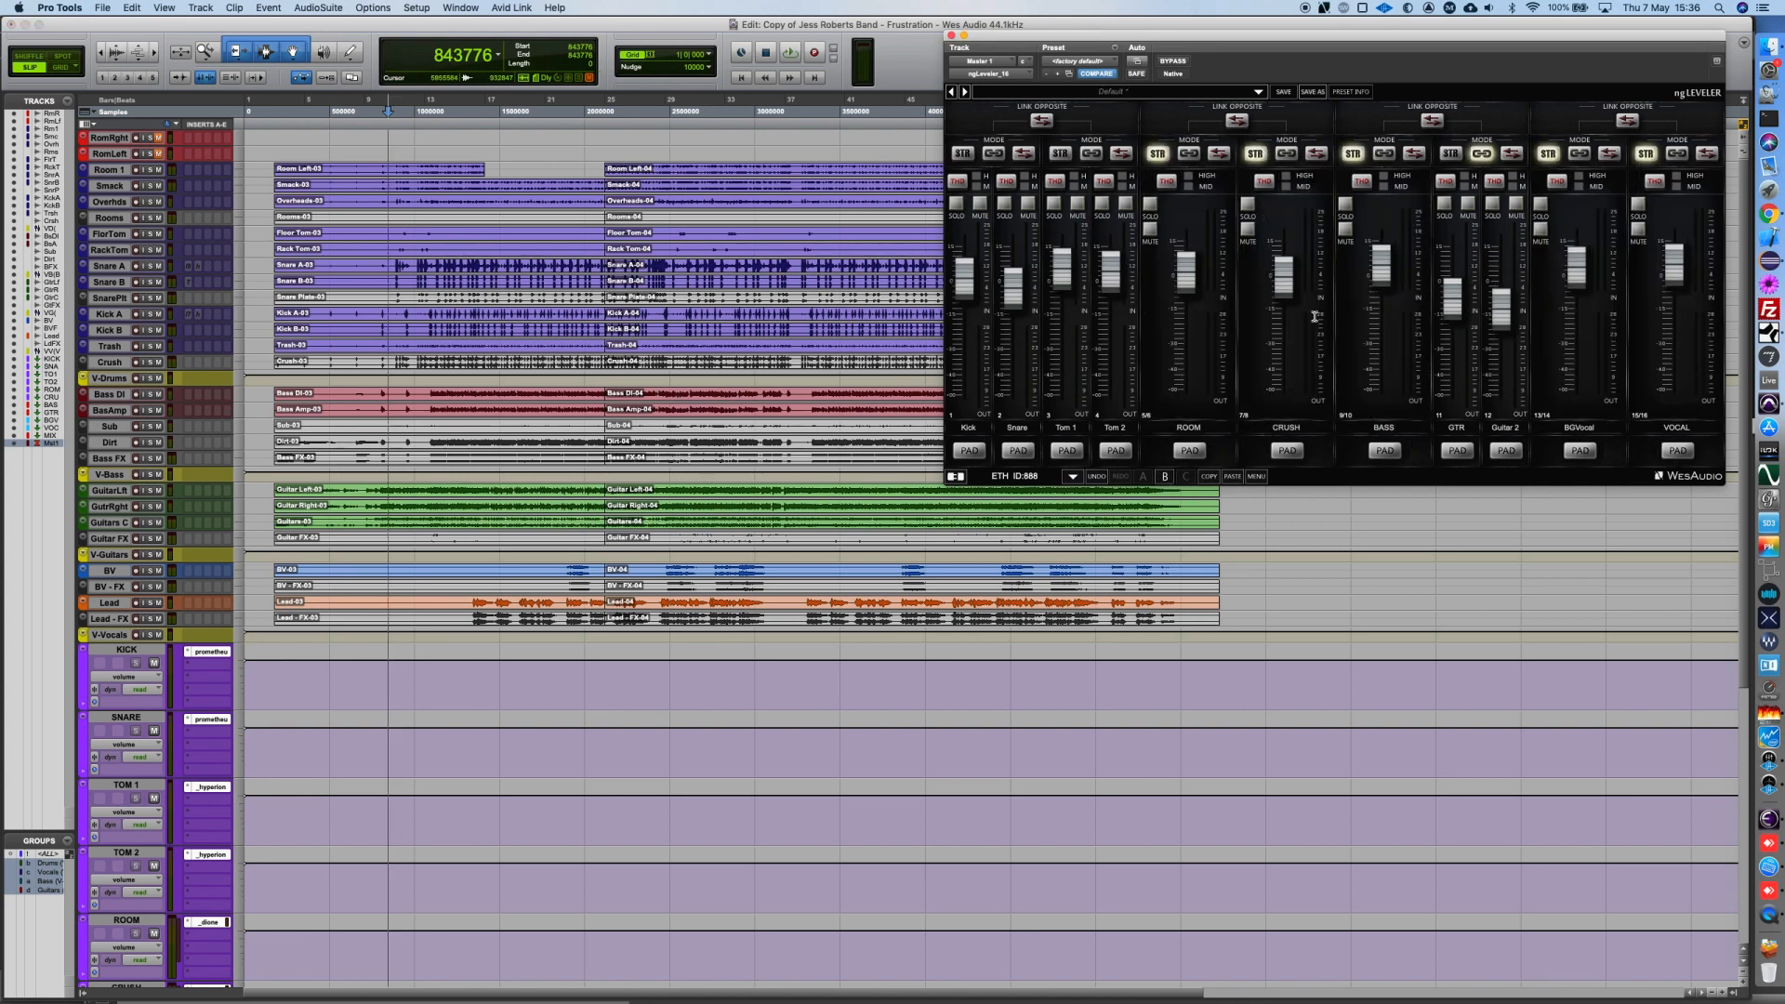